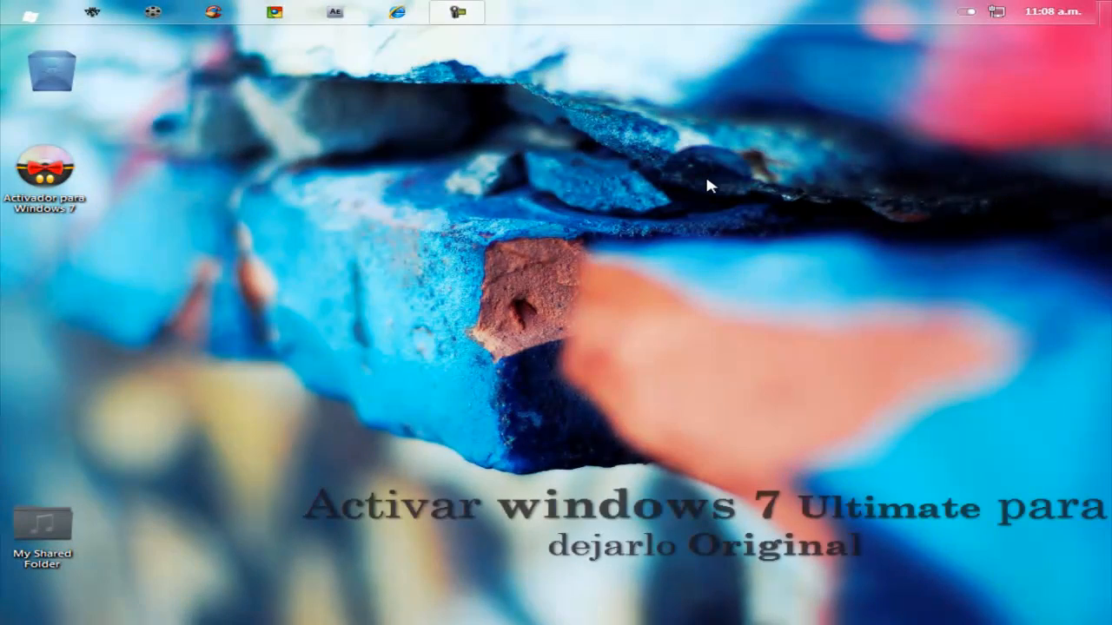
pyautogui.moveTo(684, 191)
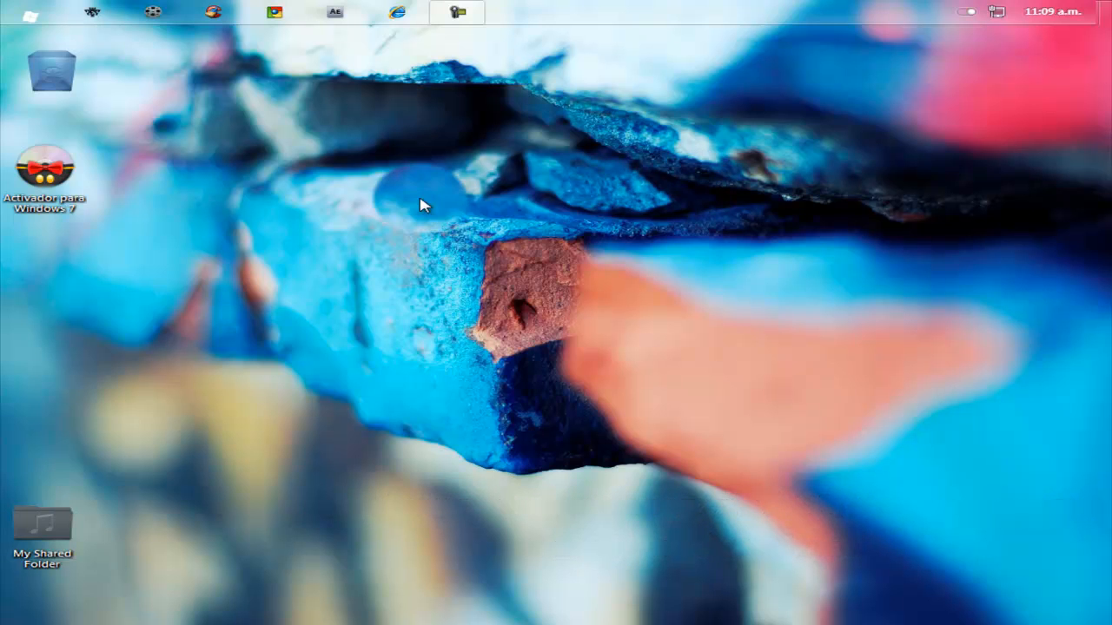
# Step: Extract the activator archive to the desktop with 'Extraer ficheros...'
pyautogui.click(47, 170)
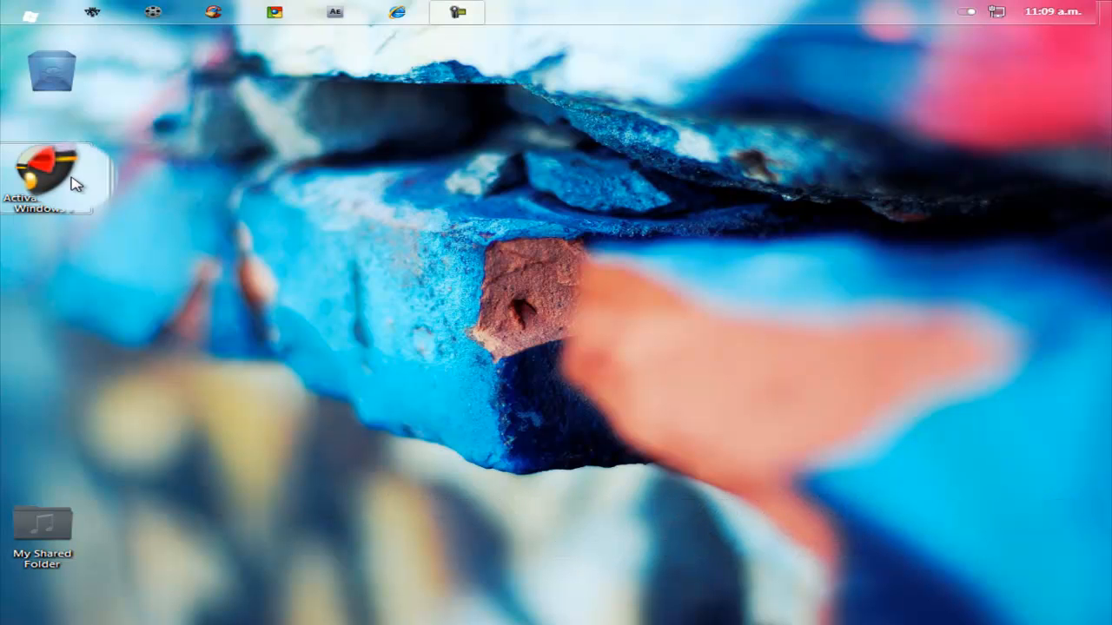
pyautogui.rightClick(45, 170)
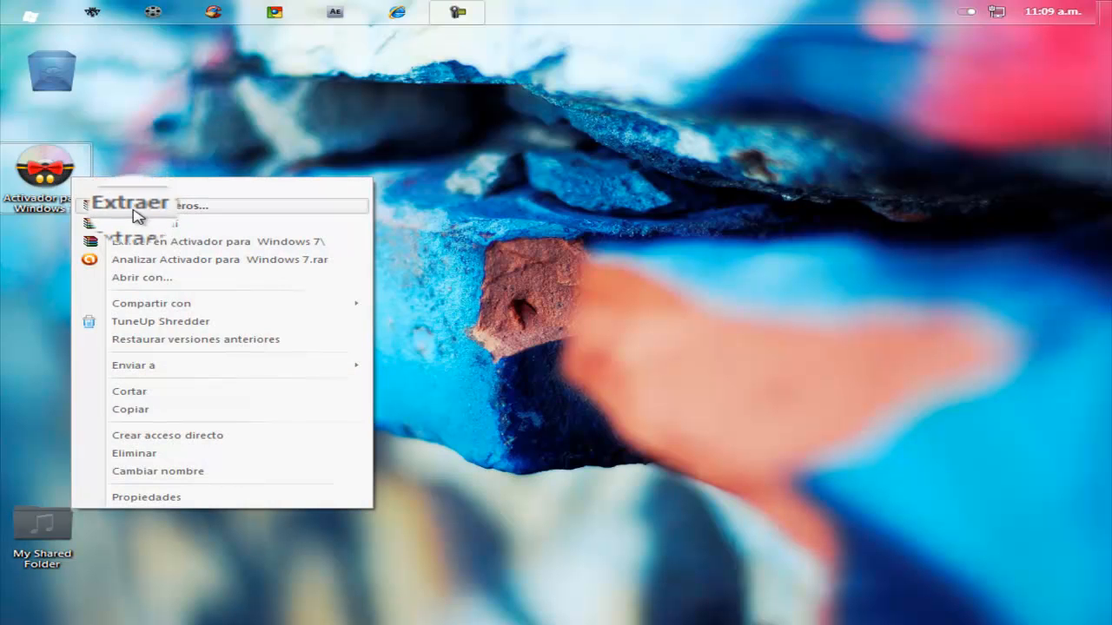
pyautogui.click(157, 206)
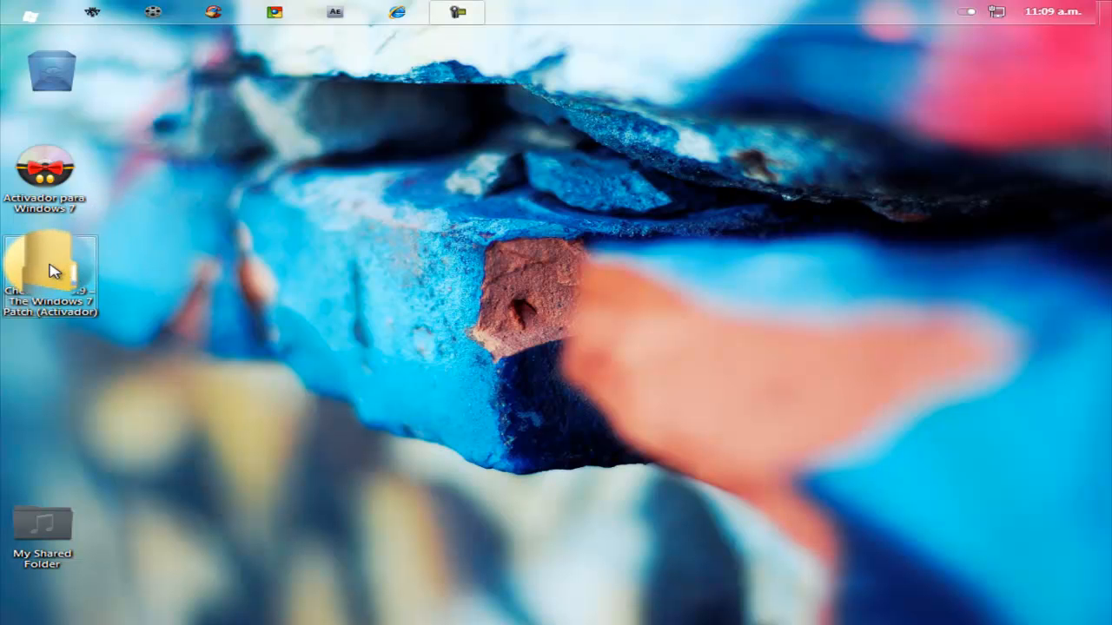
# Step: Open the extracted Chew7 patch folder and run the Chew-WGA 0.9 application
pyautogui.doubleClick(48, 261)
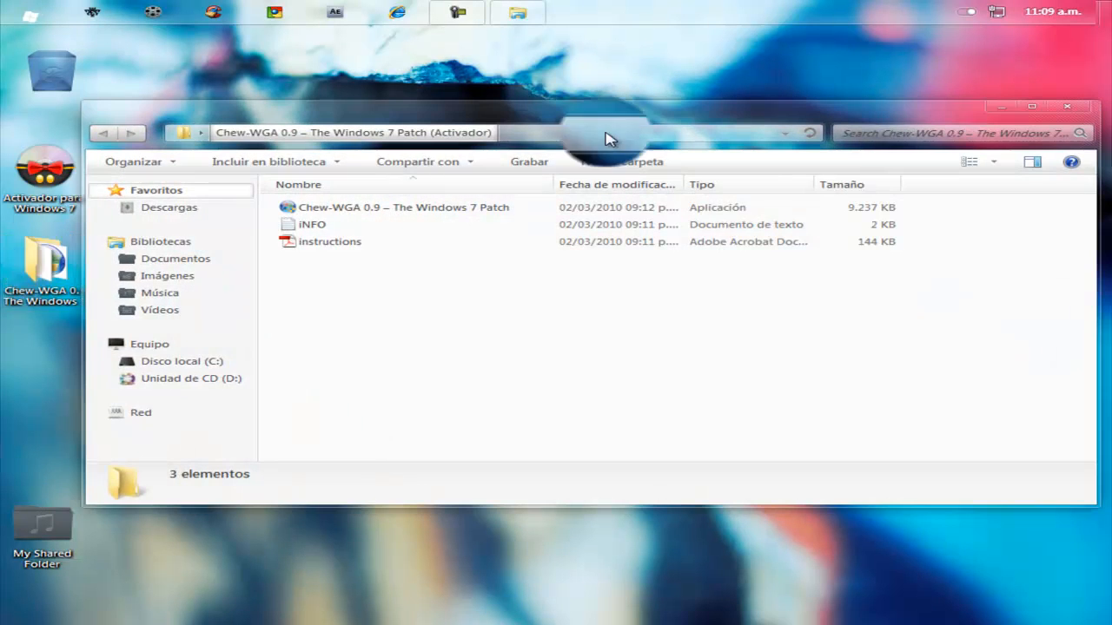
pyautogui.click(403, 207)
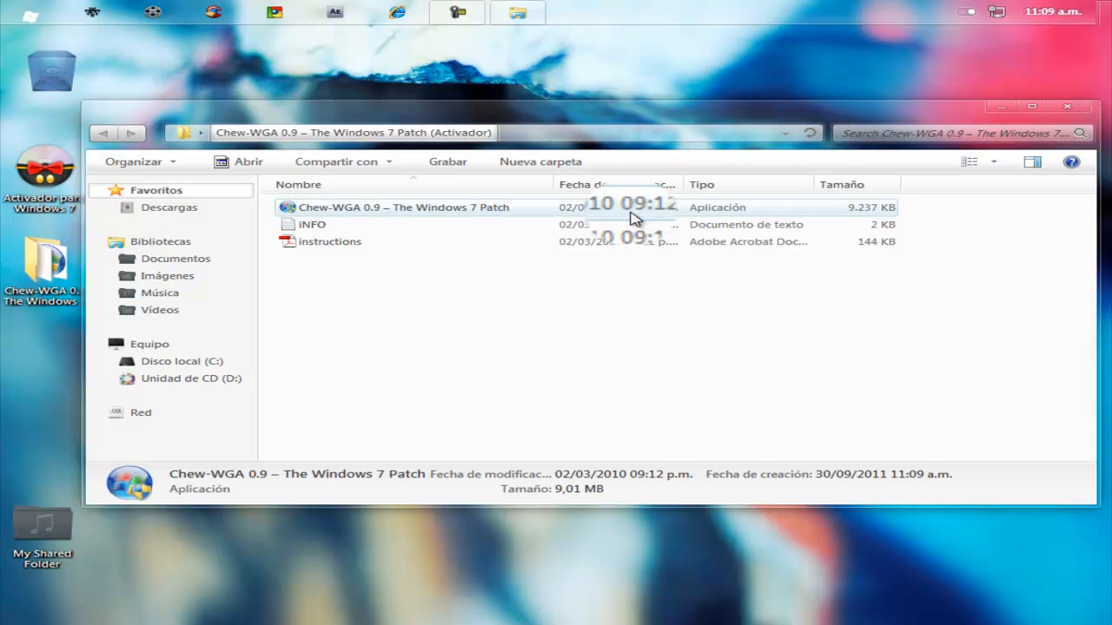
pyautogui.rightClick(402, 207)
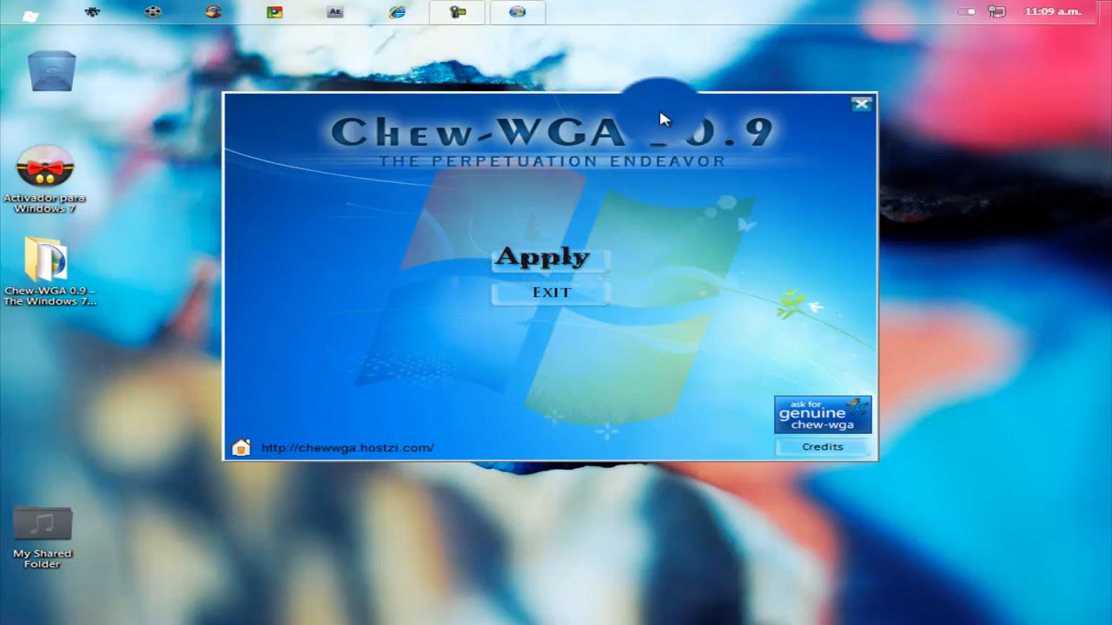
pyautogui.moveTo(760, 278)
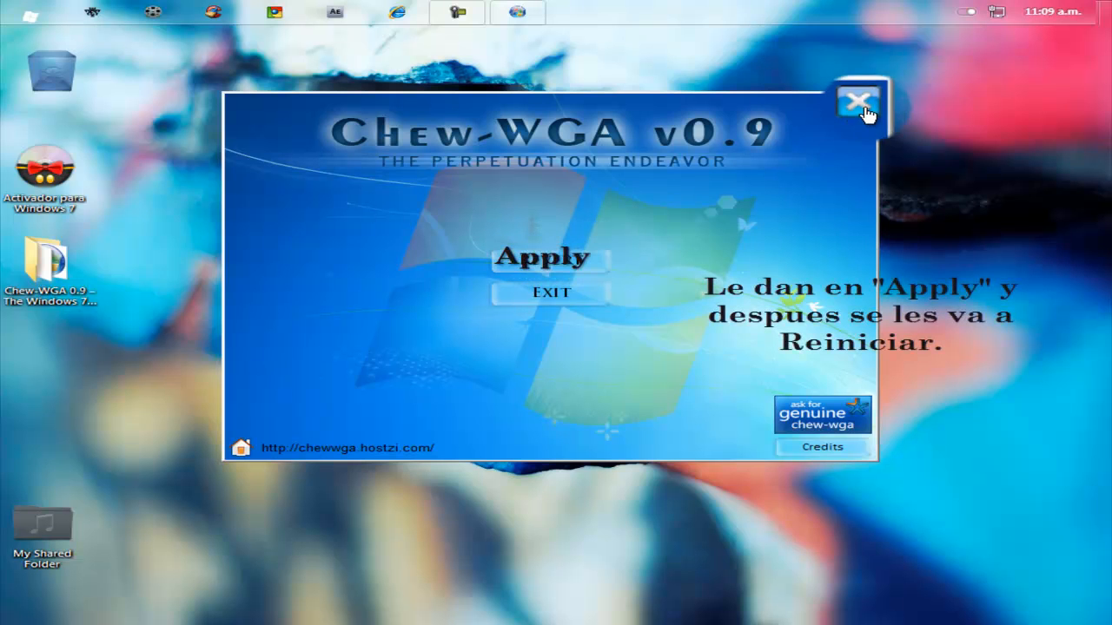
# Step: Close the Chew-WGA patch window
pyautogui.click(860, 100)
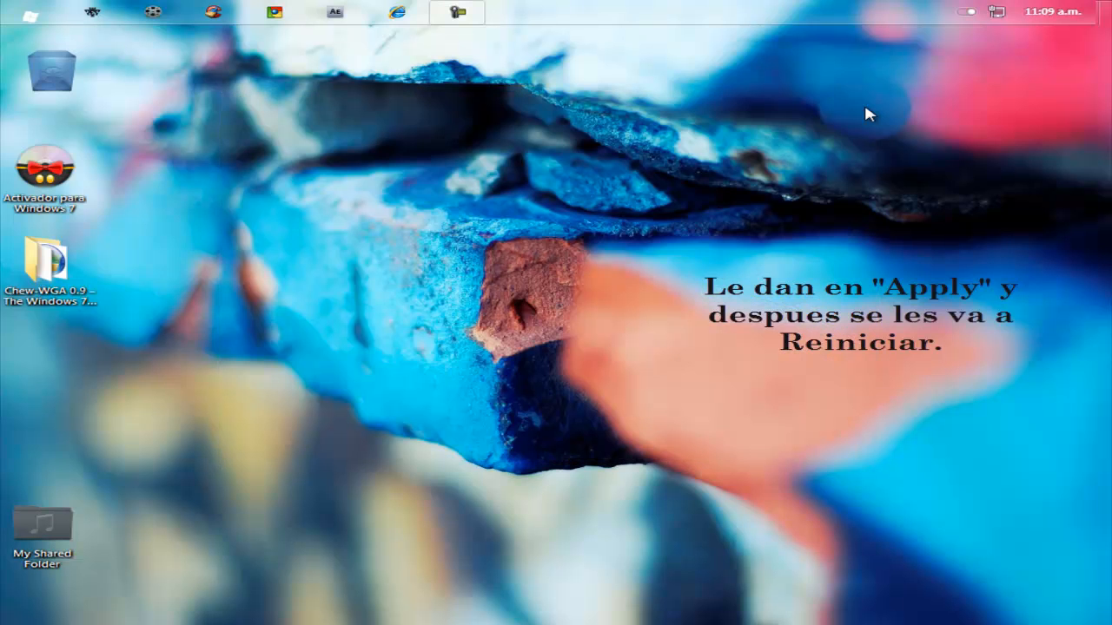
pyautogui.moveTo(500, 113)
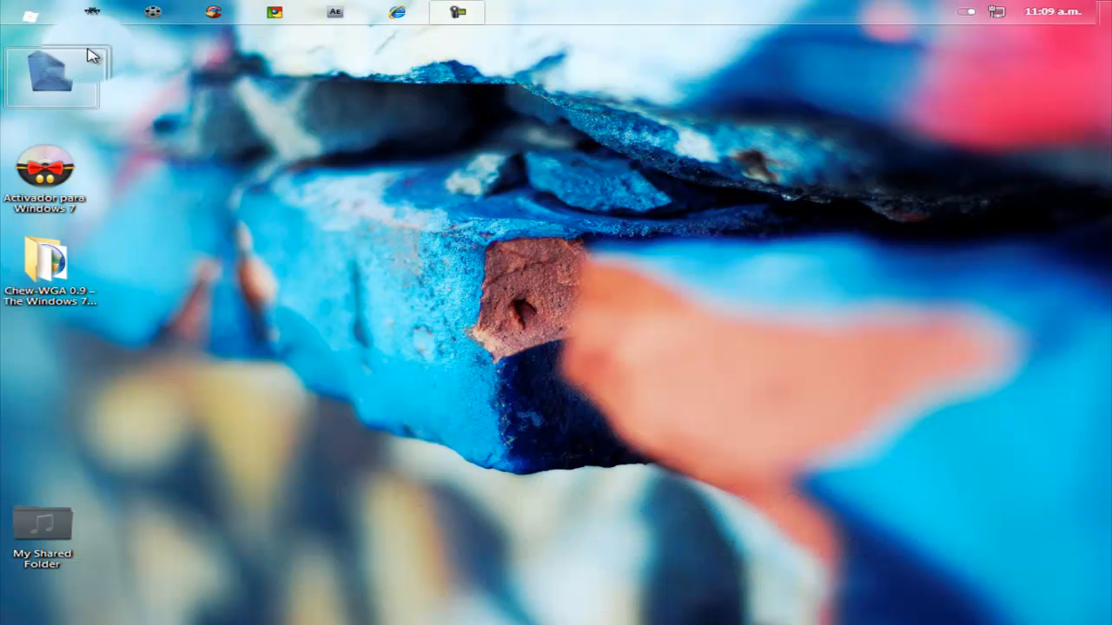
# Step: Show the maximized System properties page from Equipo, confirming Windows 7 Ultimate activation
pyautogui.click(22, 15)
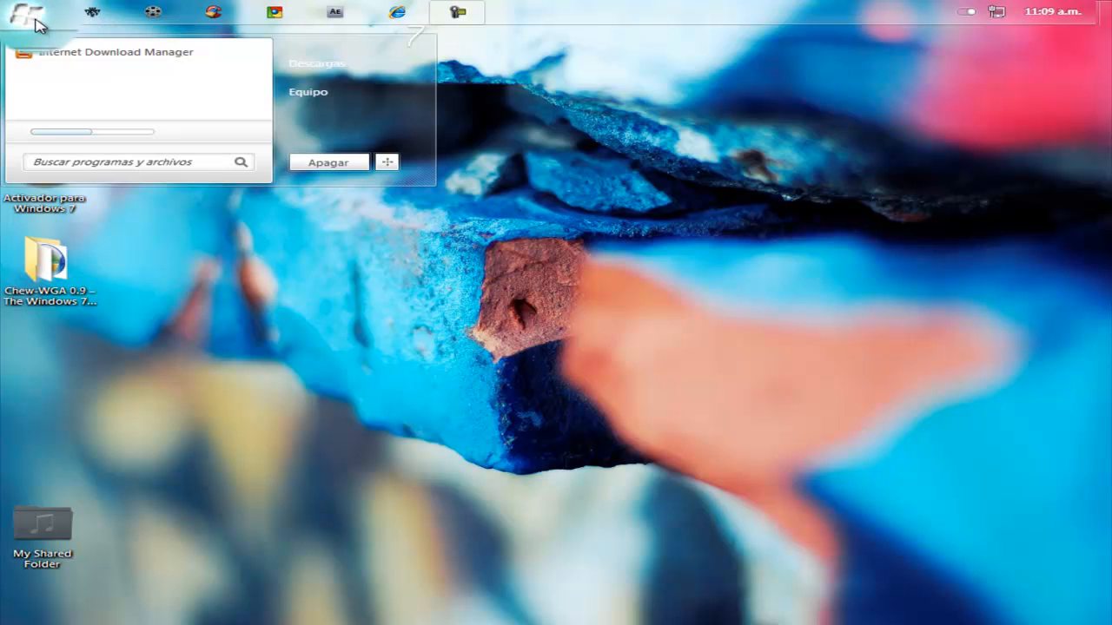
pyautogui.click(308, 92)
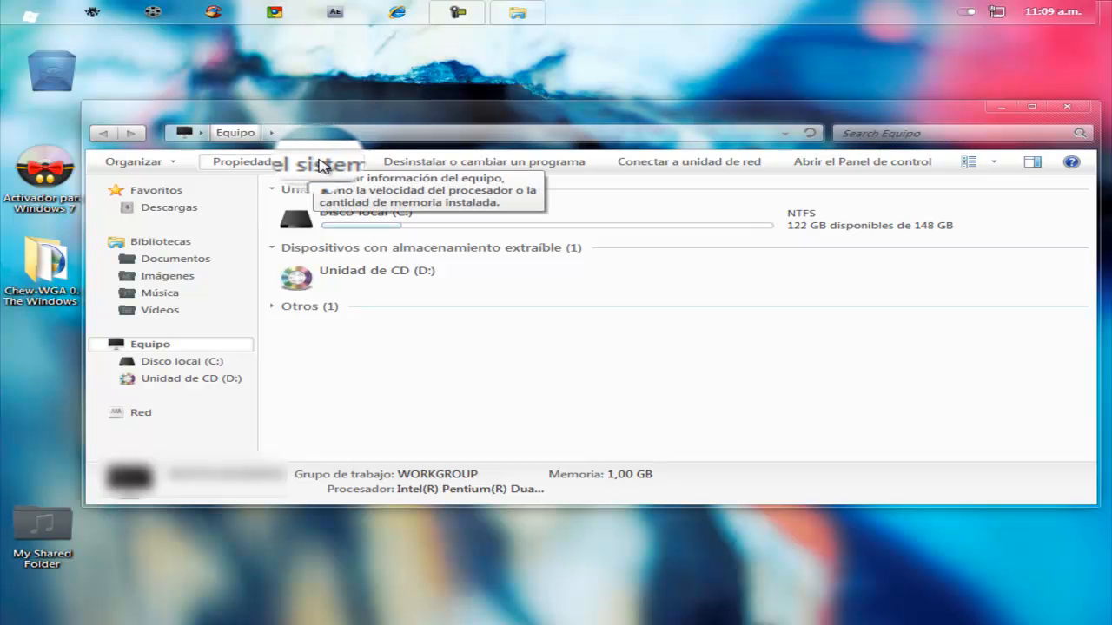
pyautogui.click(252, 162)
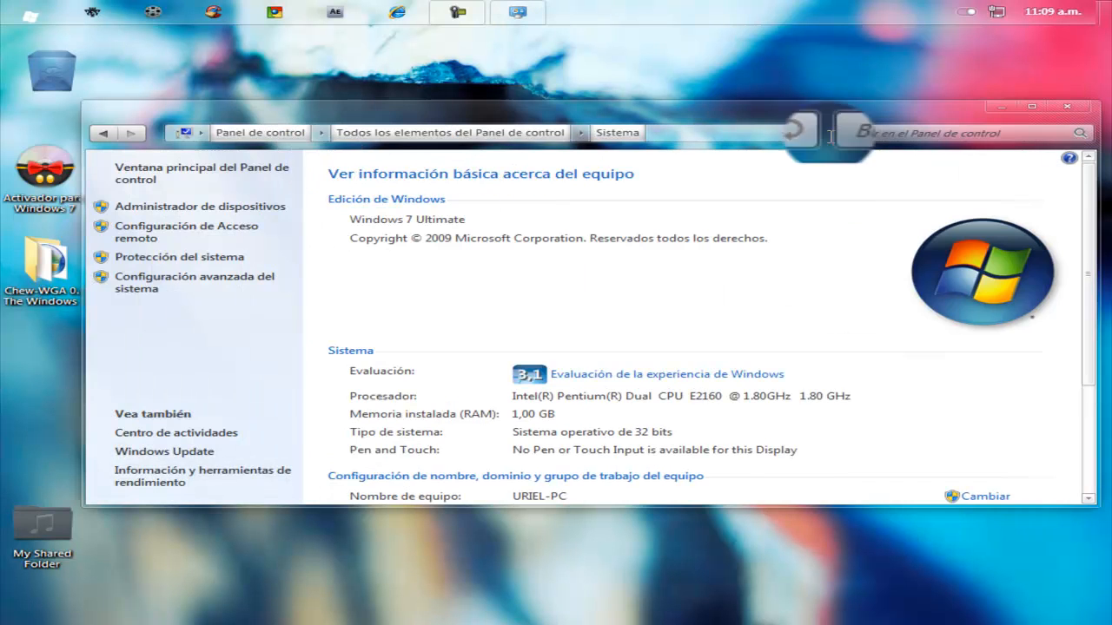
pyautogui.click(1031, 106)
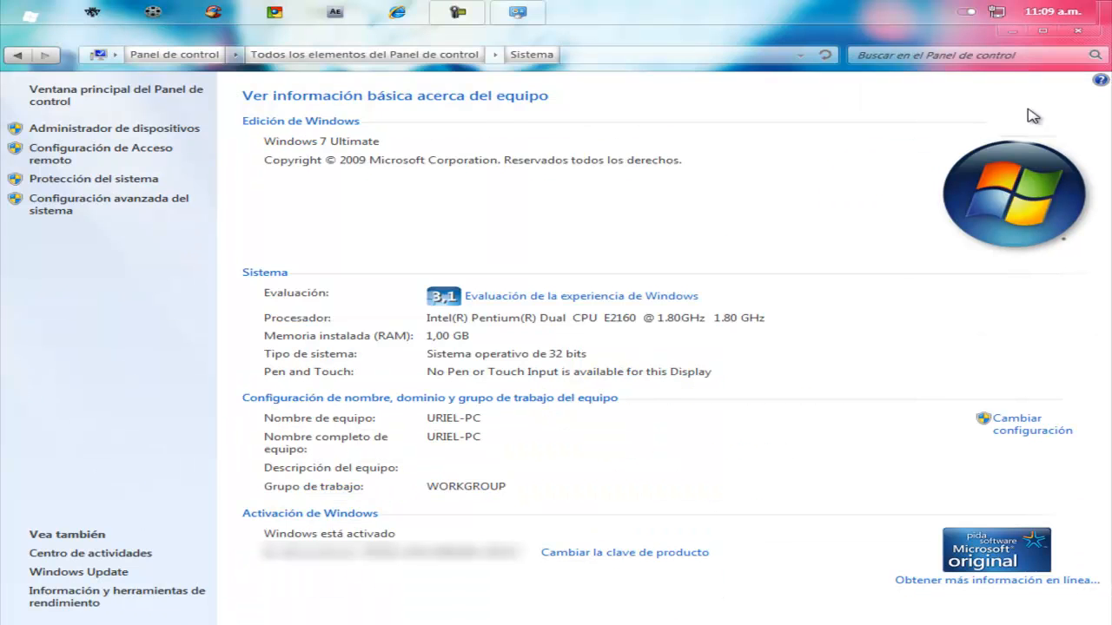
pyautogui.moveTo(1005, 530)
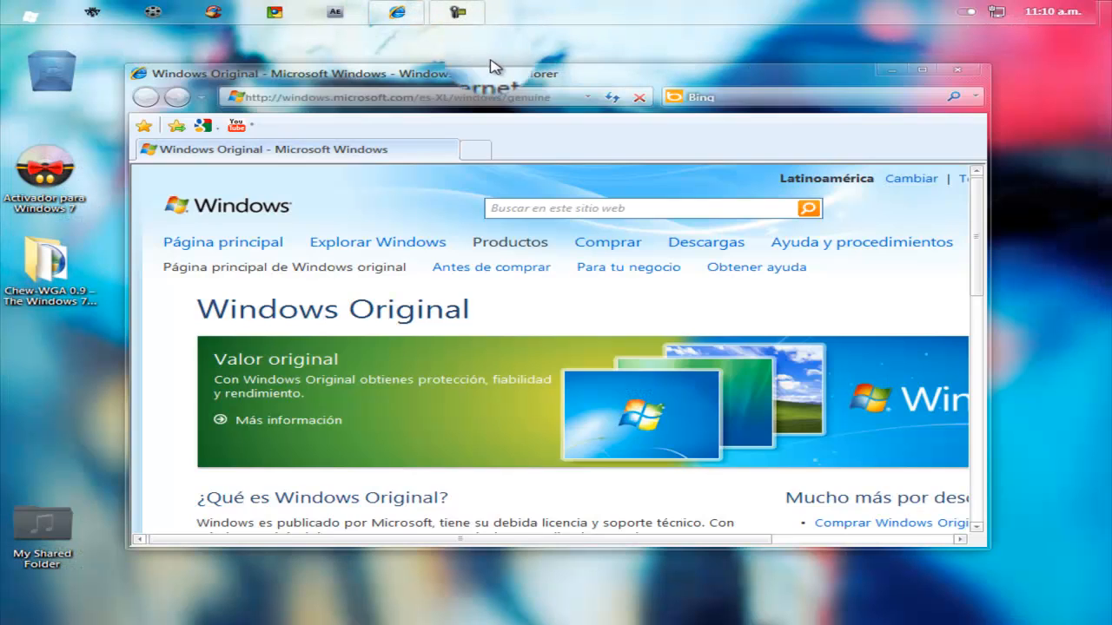
pyautogui.moveTo(865, 123)
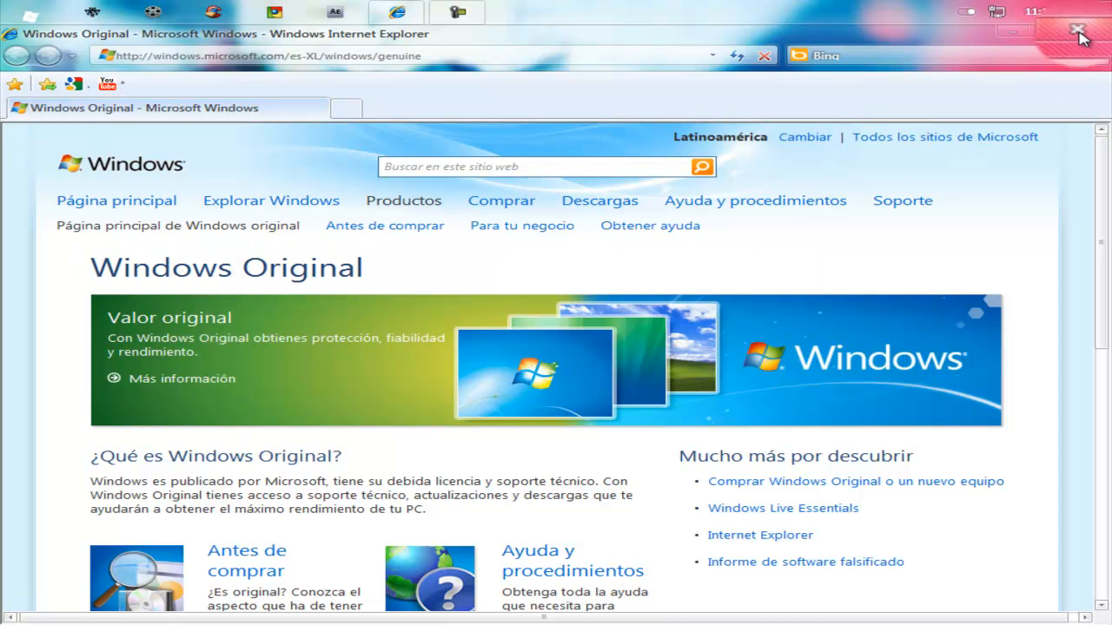
# Step: Close Internet Explorer after viewing the Windows Original page
pyautogui.click(1077, 32)
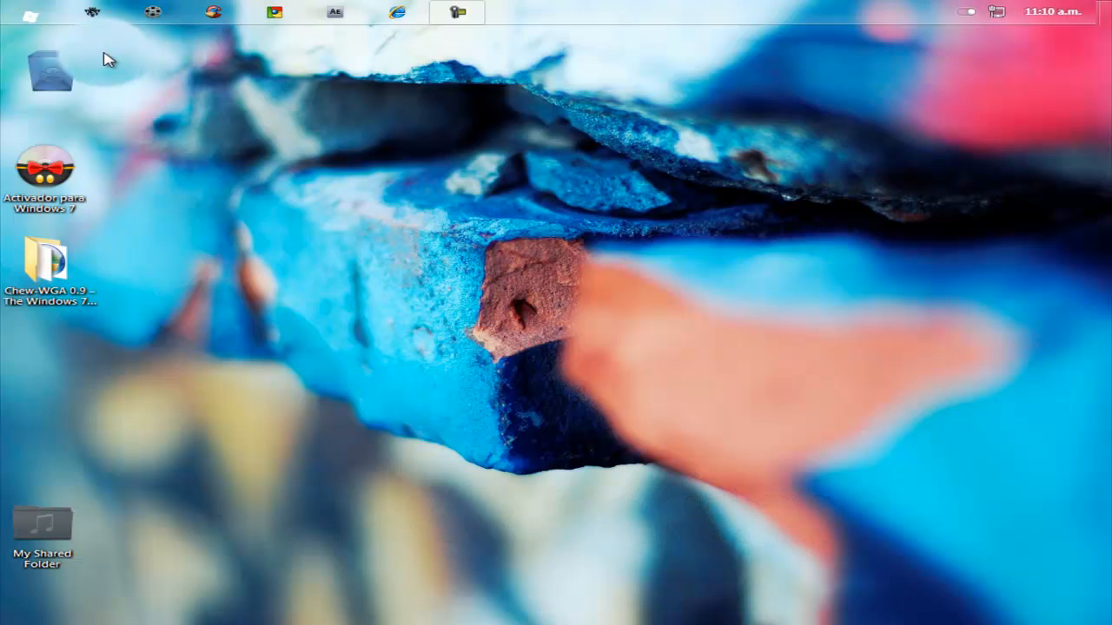
# Step: Launch Command Prompt by running 'cmd' from the Run box
pyautogui.press('ctrl+r')
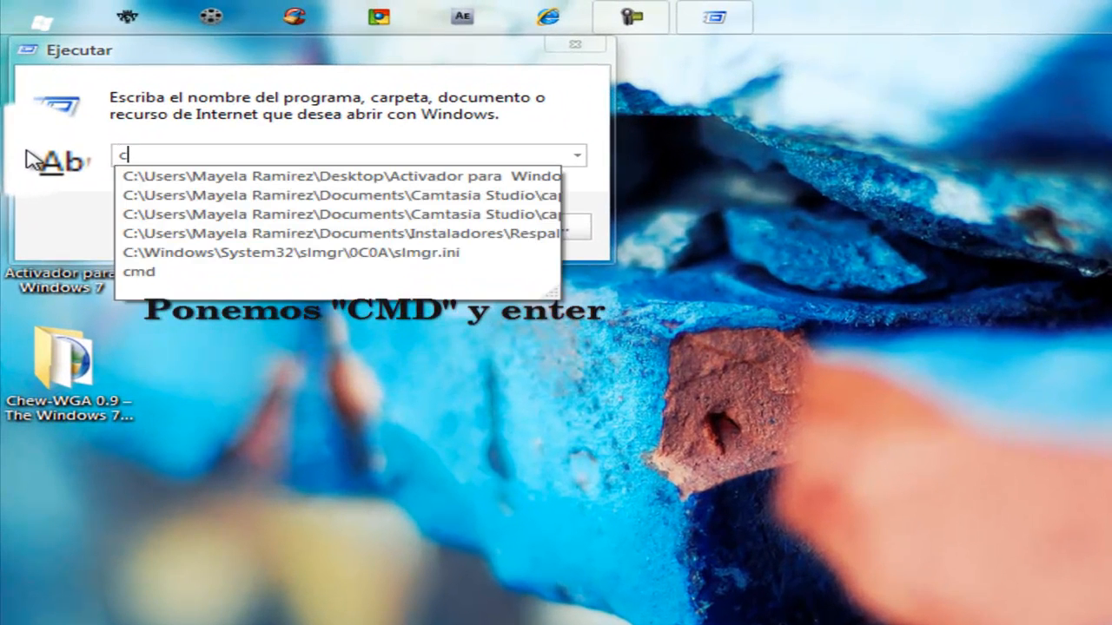
pyautogui.press('enter')
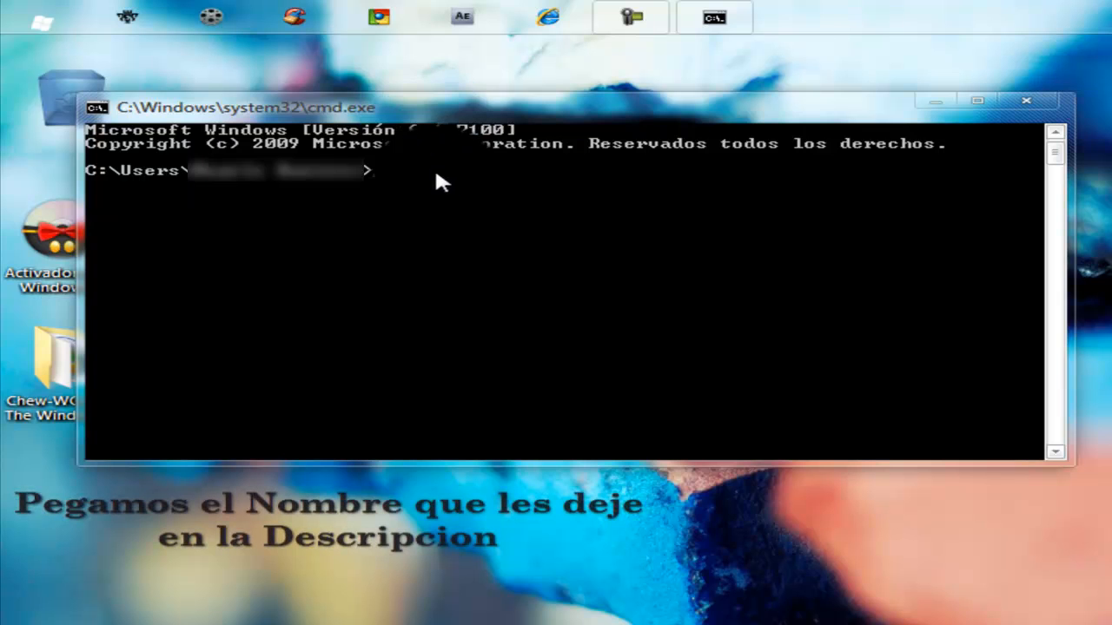
# Step: Paste 'slmgr -xpr' into the console using Pegar to check activation
pyautogui.rightClick(443, 182)
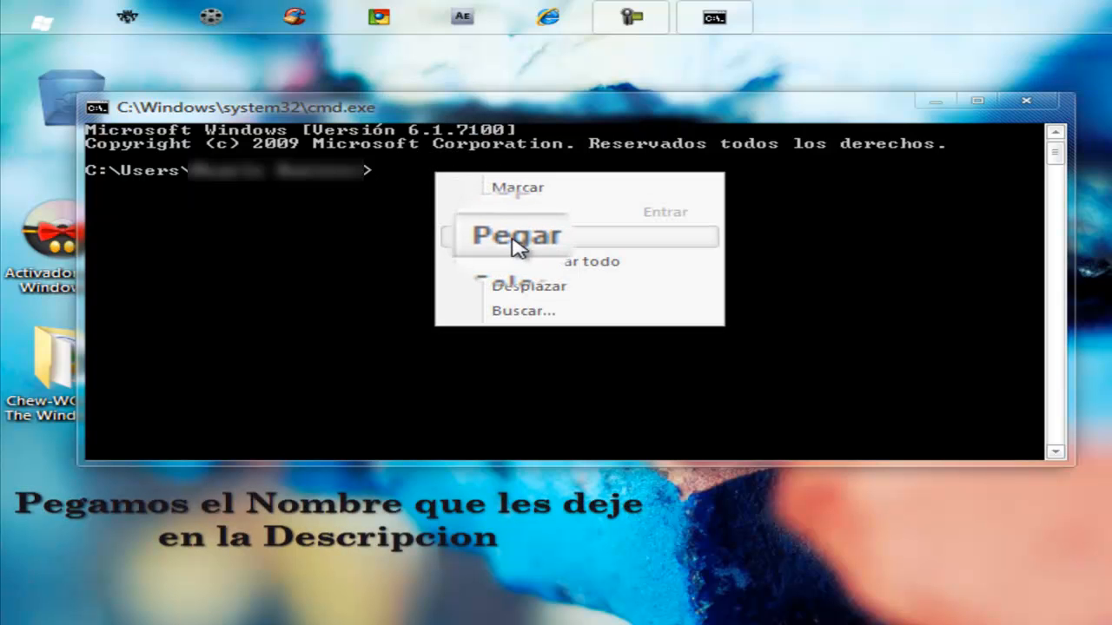
pyautogui.click(516, 235)
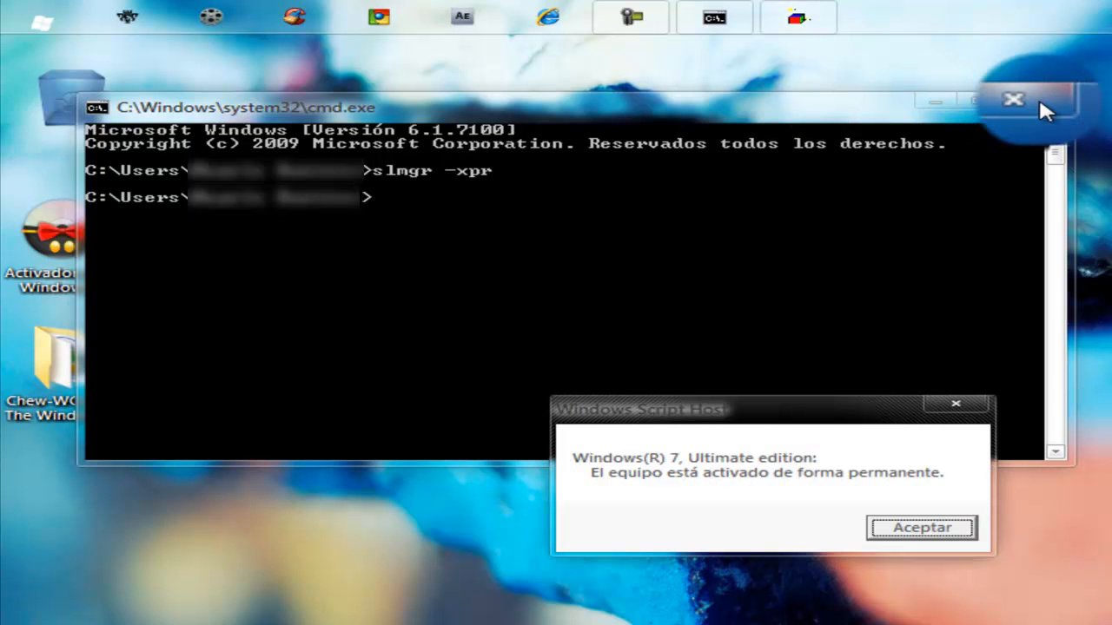
# Step: Close the cmd.exe window
pyautogui.click(1013, 99)
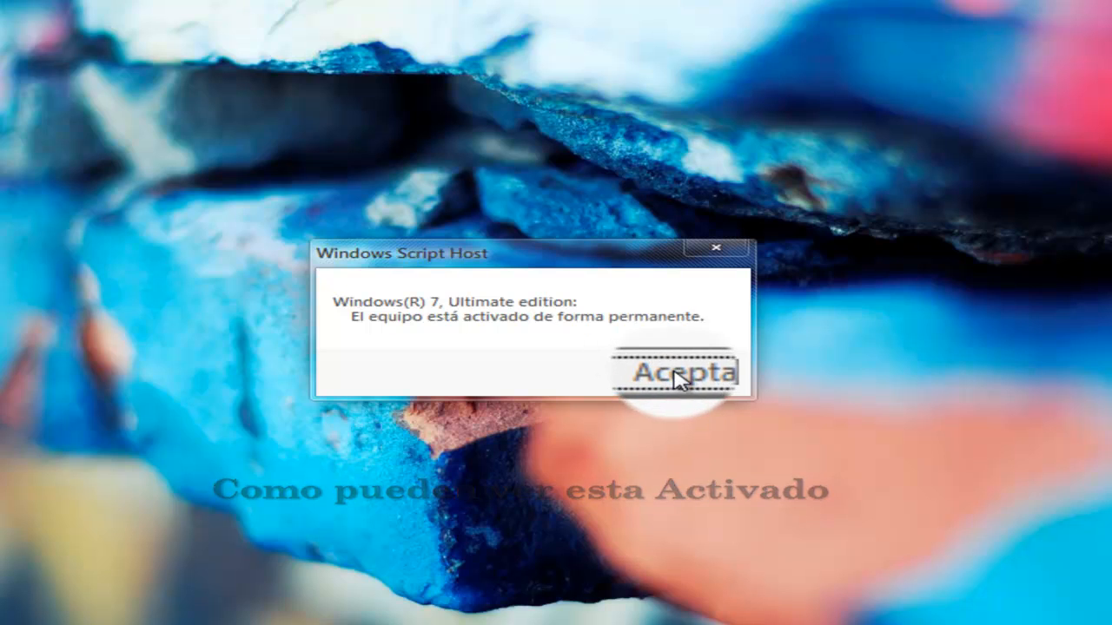
# Step: Click Aceptar on the Windows Script Host permanent-activation dialog
pyautogui.click(676, 372)
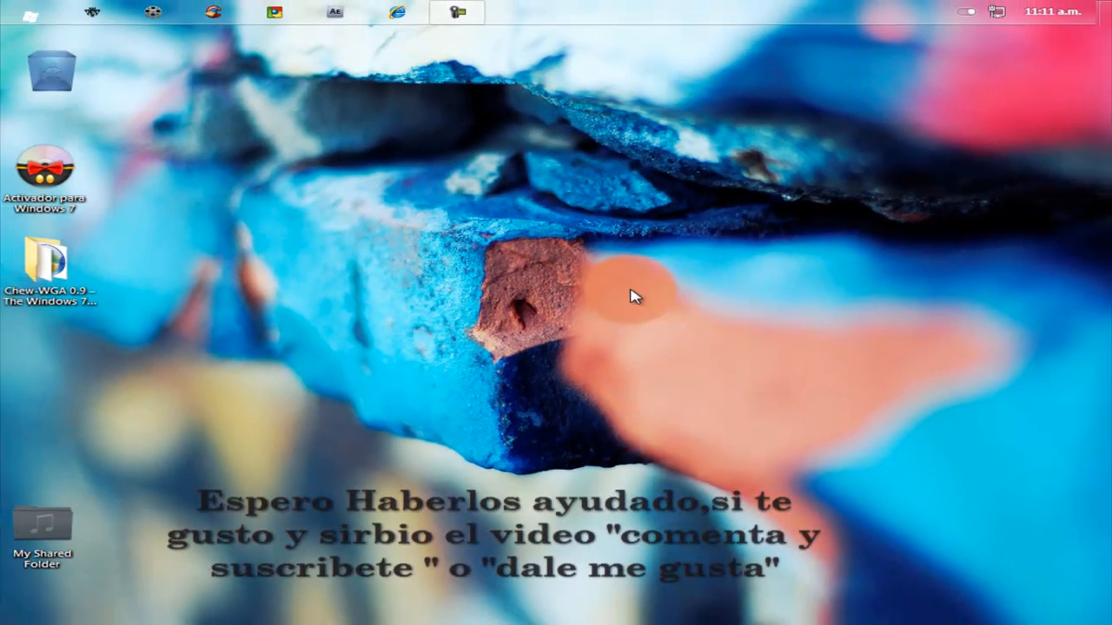
pyautogui.moveTo(380, 265)
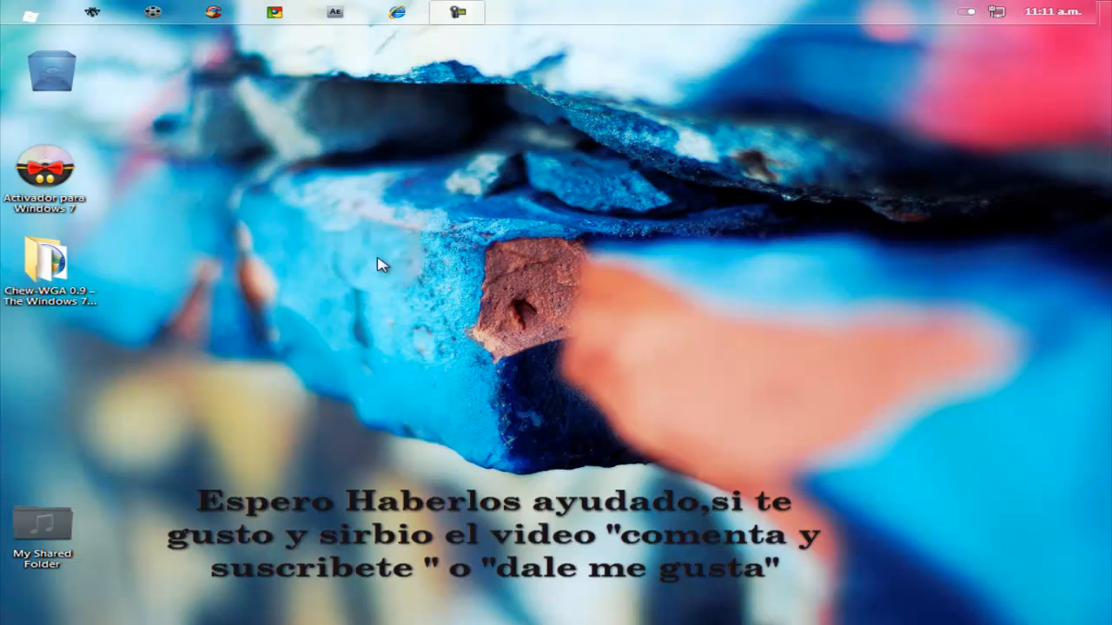
pyautogui.moveTo(330, 254)
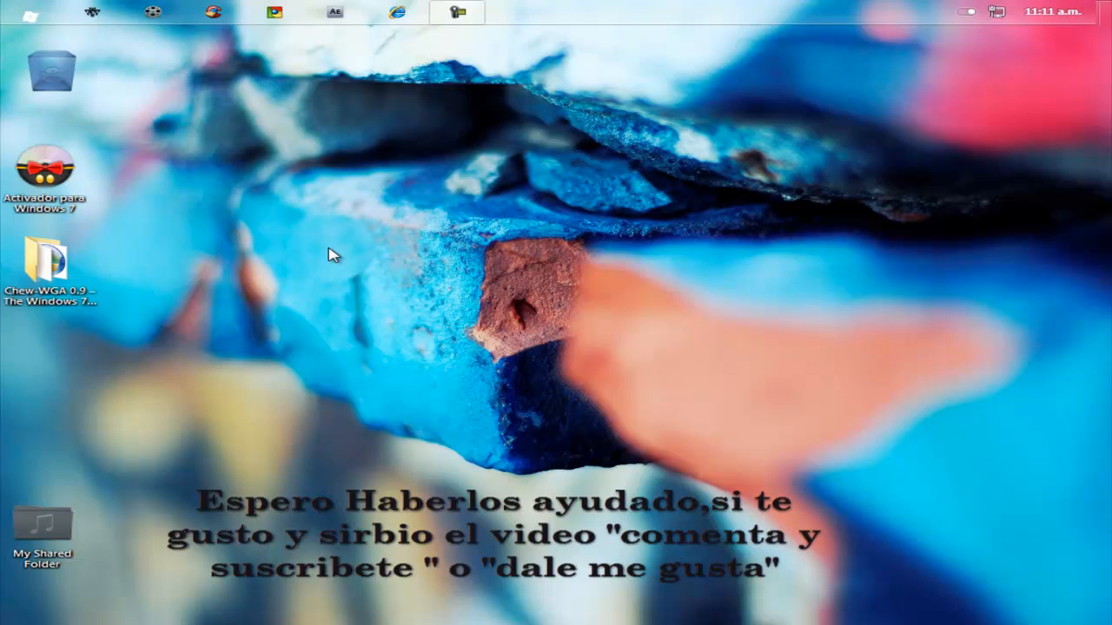